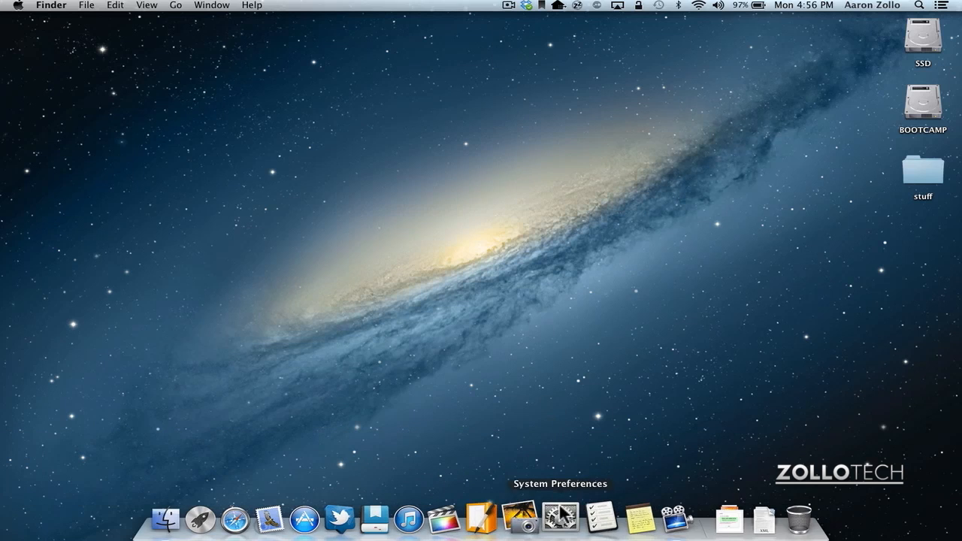
mouse_move(553, 518)
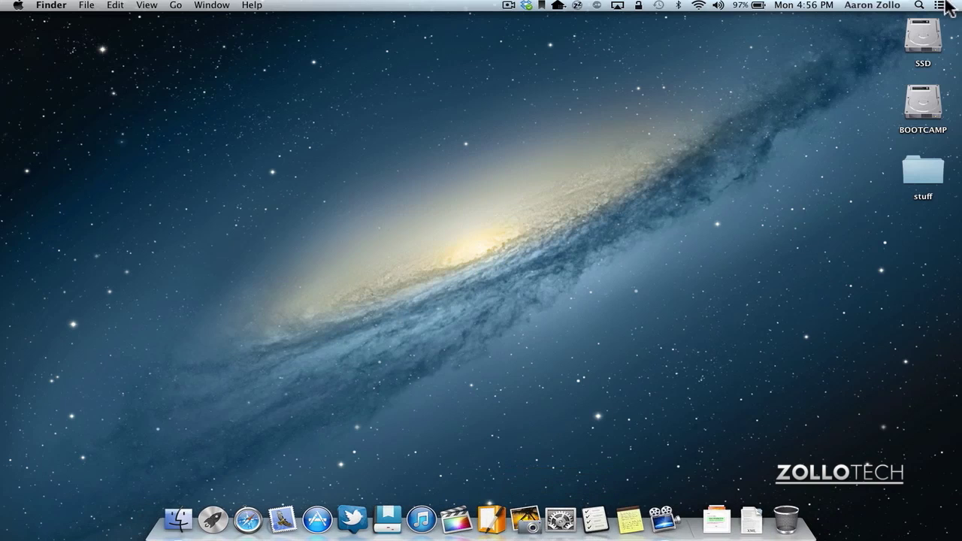
- Bring up the main System Preferences window with its grid of settings panes
click(918, 6)
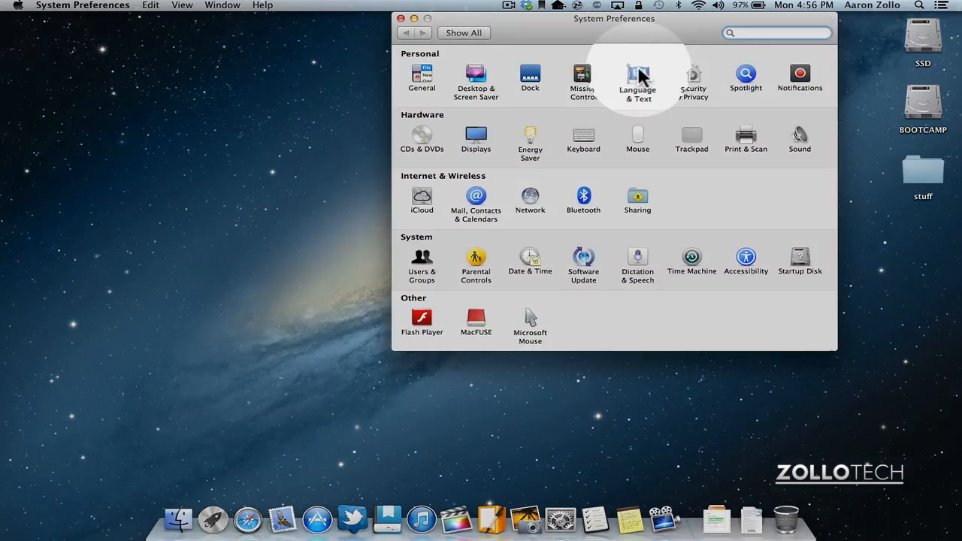
- Show the Language & Text pane's Text settings with the substitution list
click(637, 78)
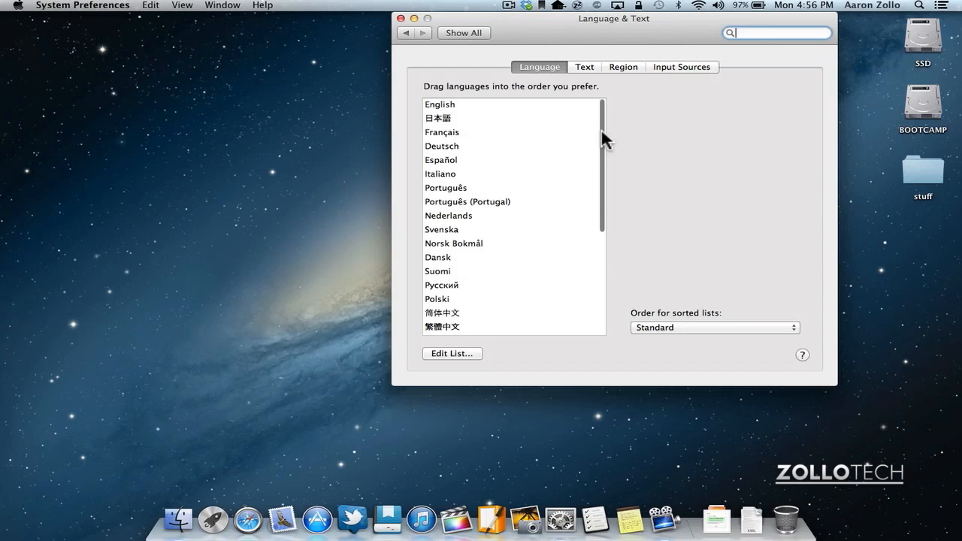
mouse_move(544, 174)
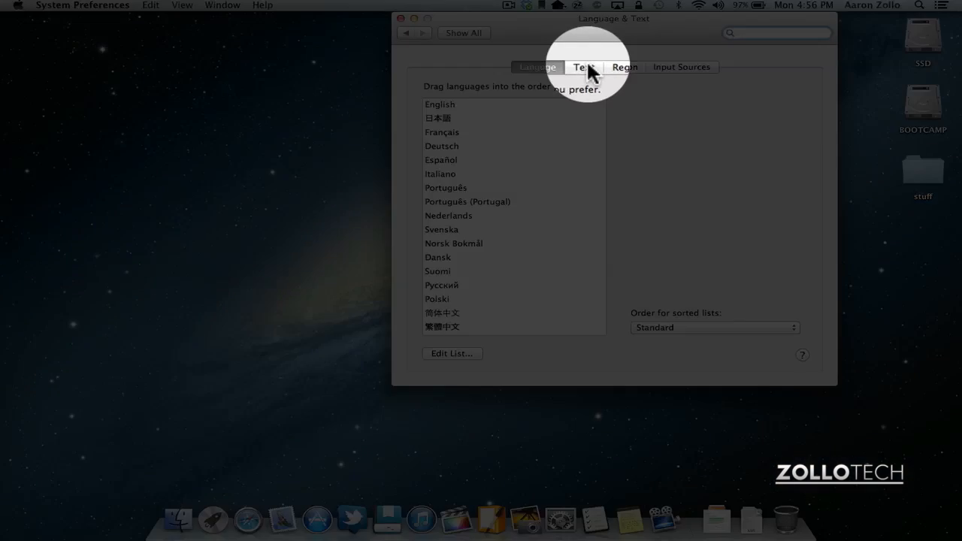
click(583, 66)
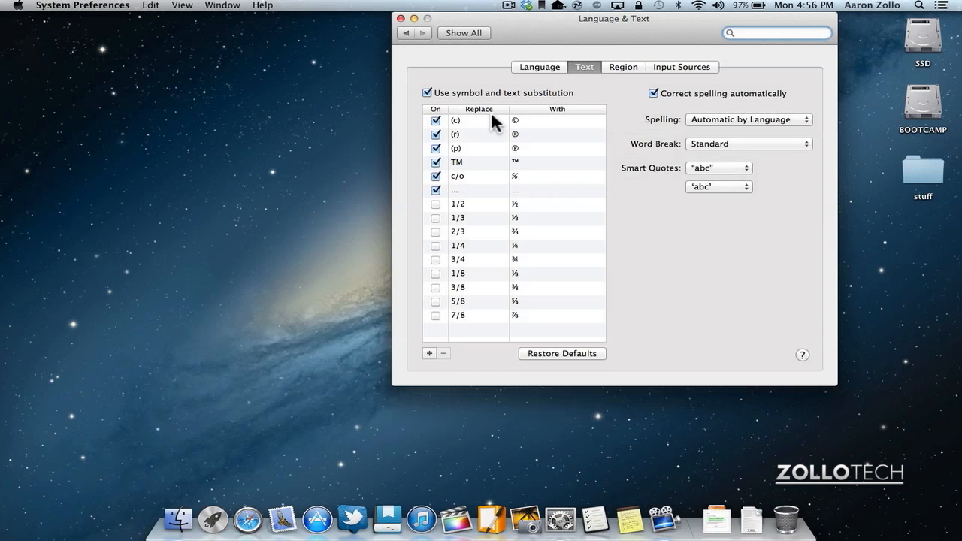
mouse_move(504, 264)
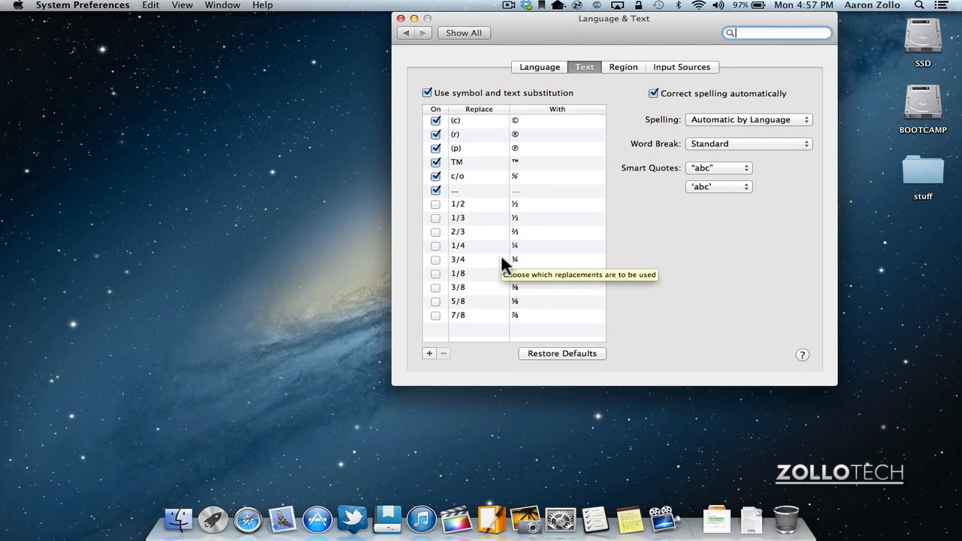
mouse_move(428, 359)
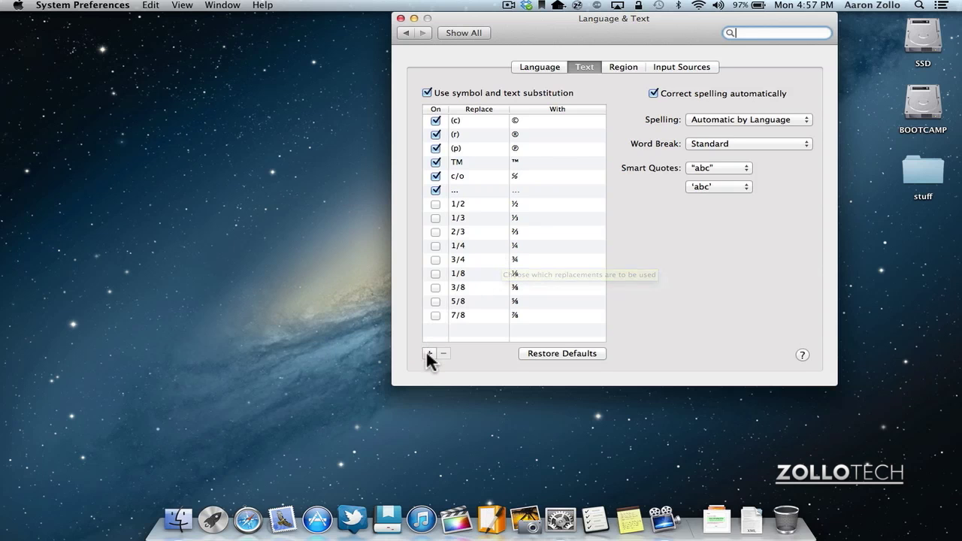
- Add a new substitution entry replacing 'np' with 'no problem'
click(430, 353)
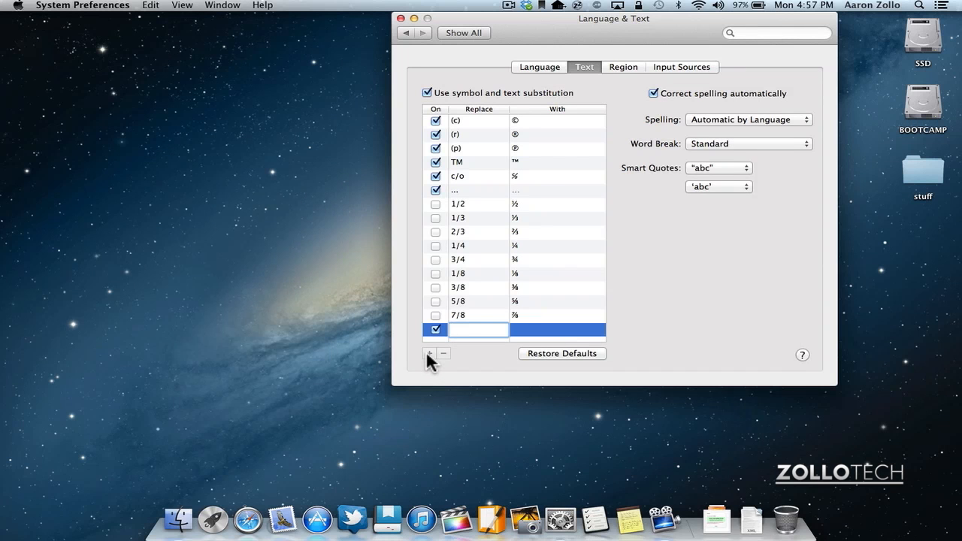
click(478, 330)
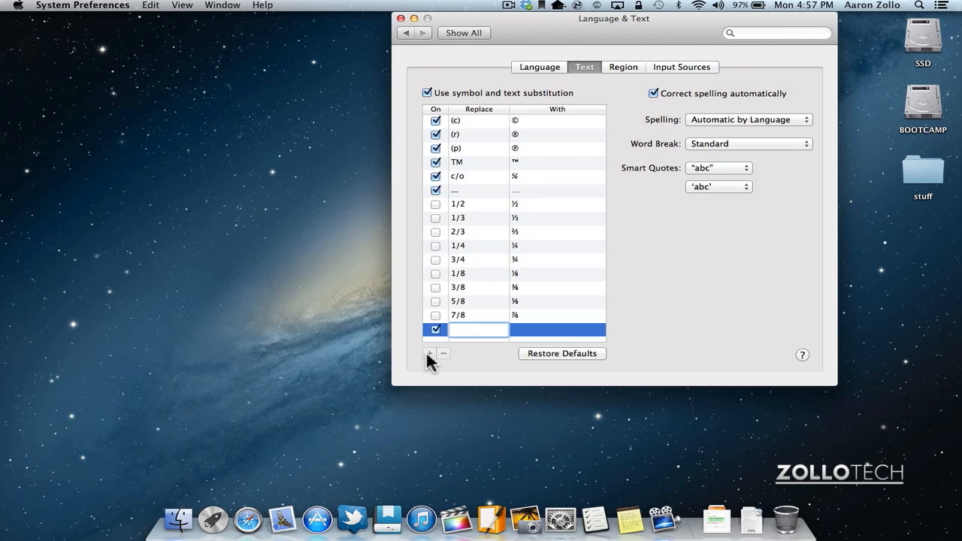
text(np)
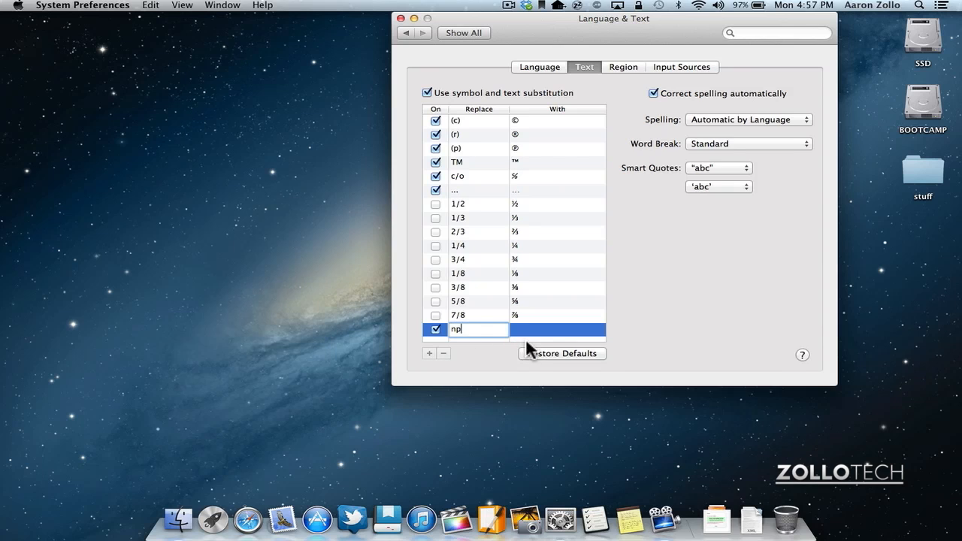
click(556, 331)
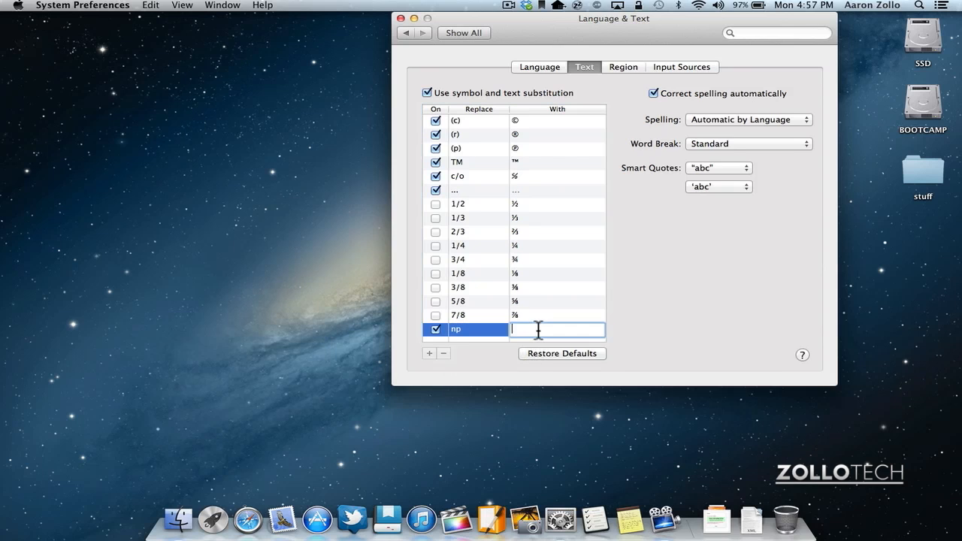
text(no p)
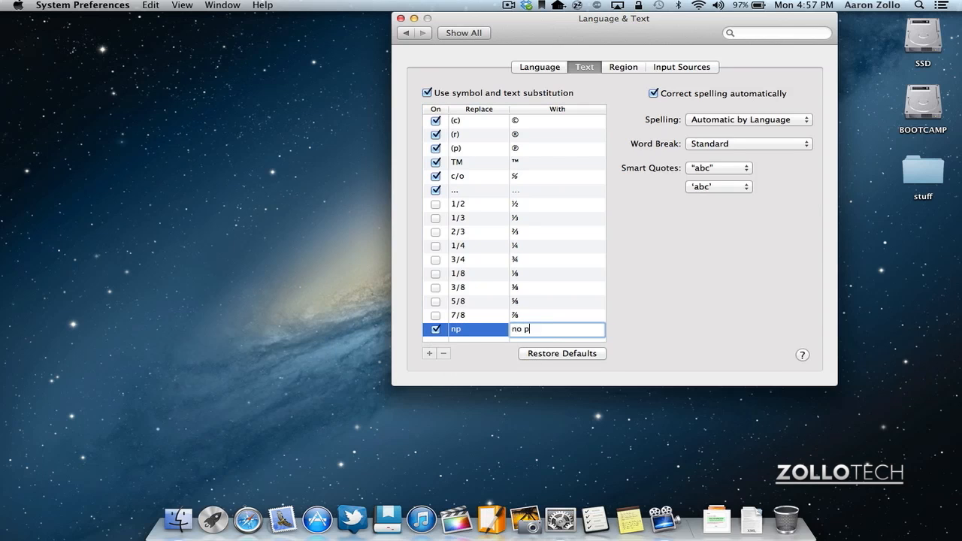
text(roblem)
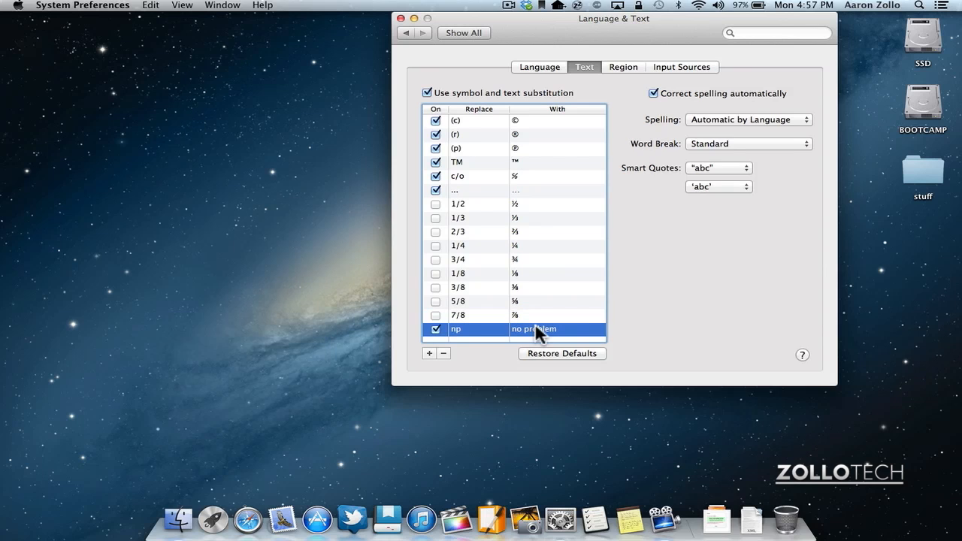
mouse_move(574, 445)
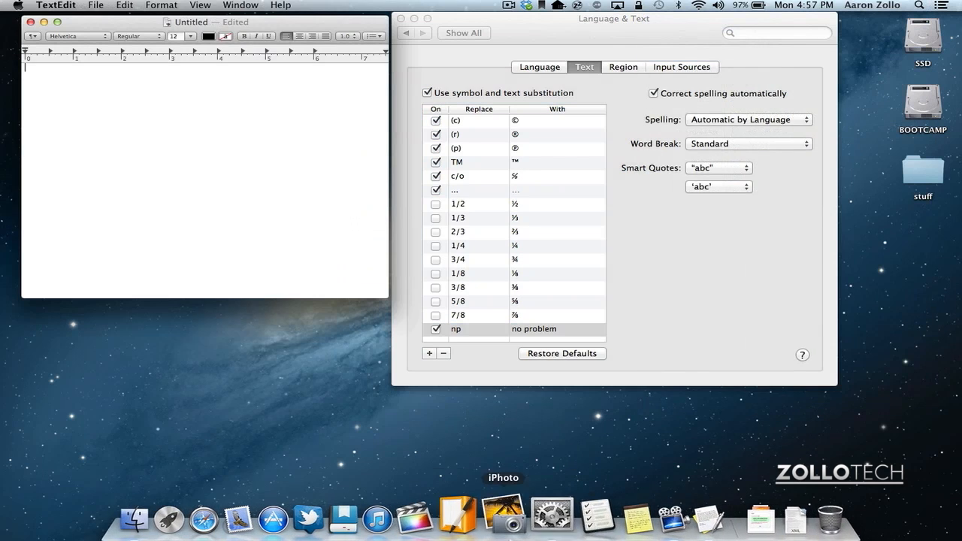
mouse_move(252, 115)
text(np)
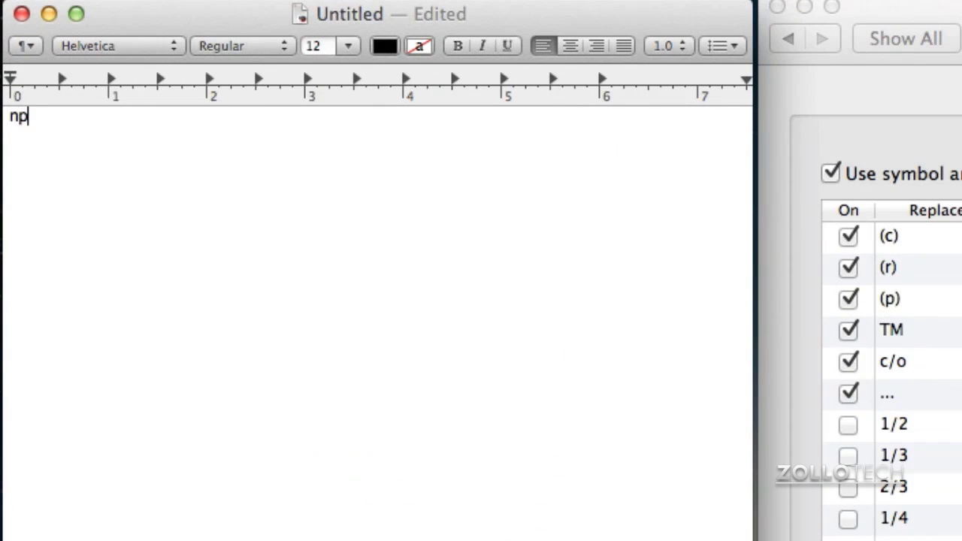
- Write 'np' in the TextEdit note so it expands to 'no problem no problem'
text(o problem)
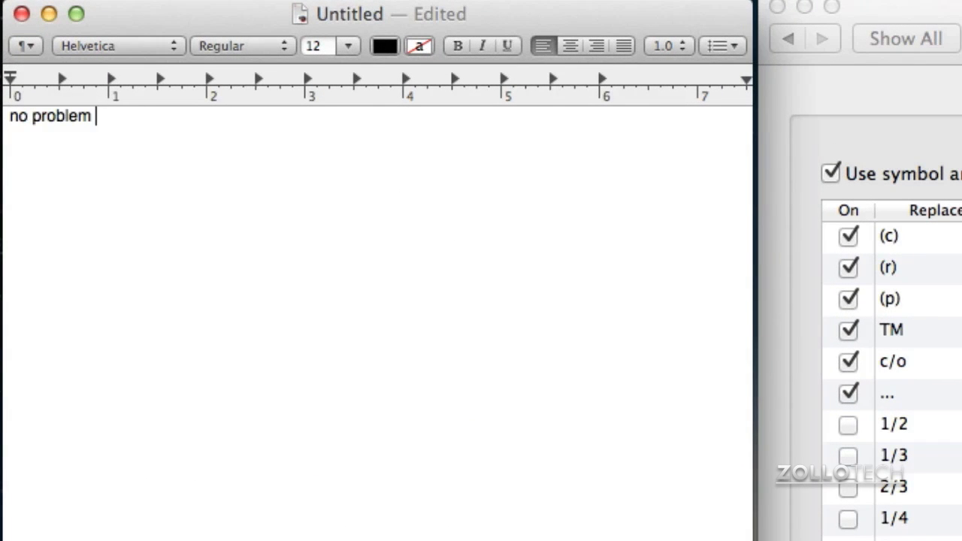
text(no problem)
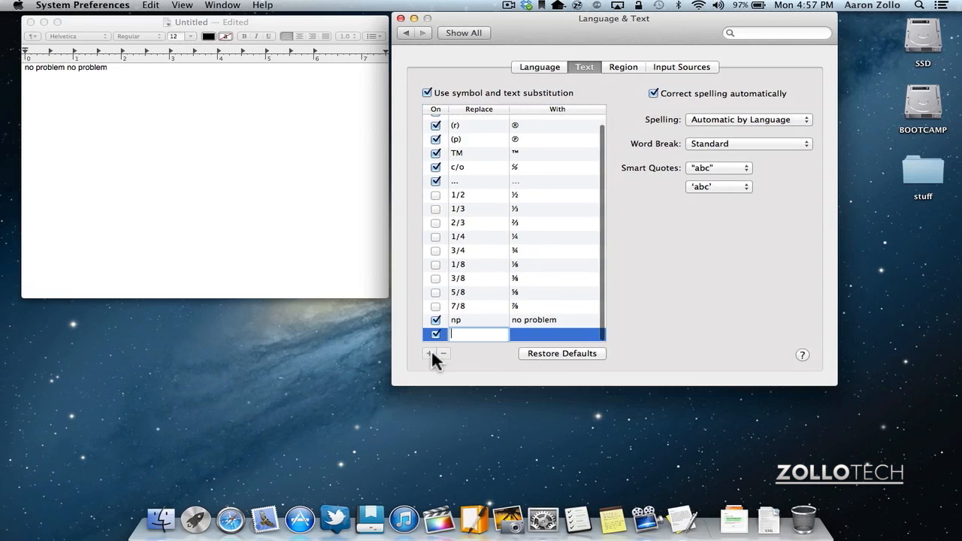
mouse_move(518, 159)
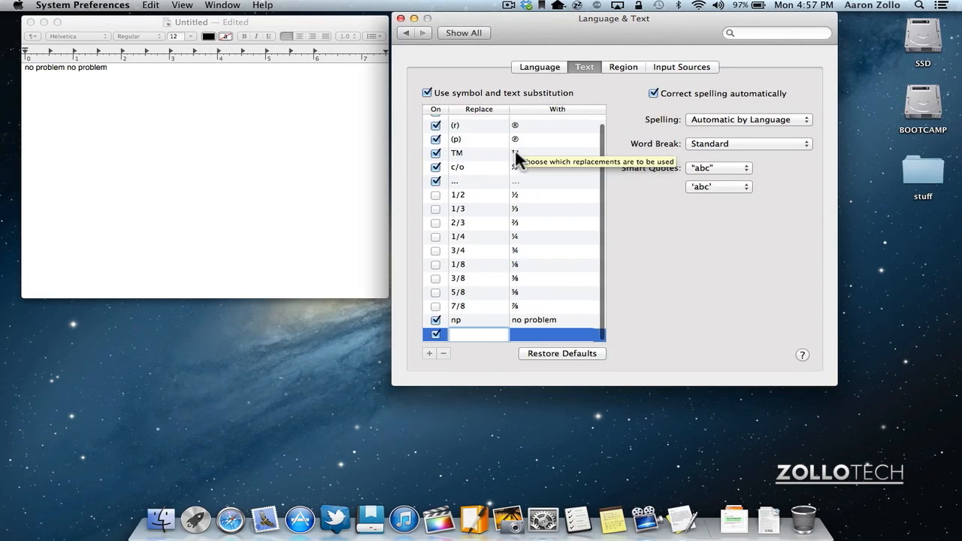
- Add a second substitution entry replacing 'nm' with 'never mind'
scroll(up, 3)
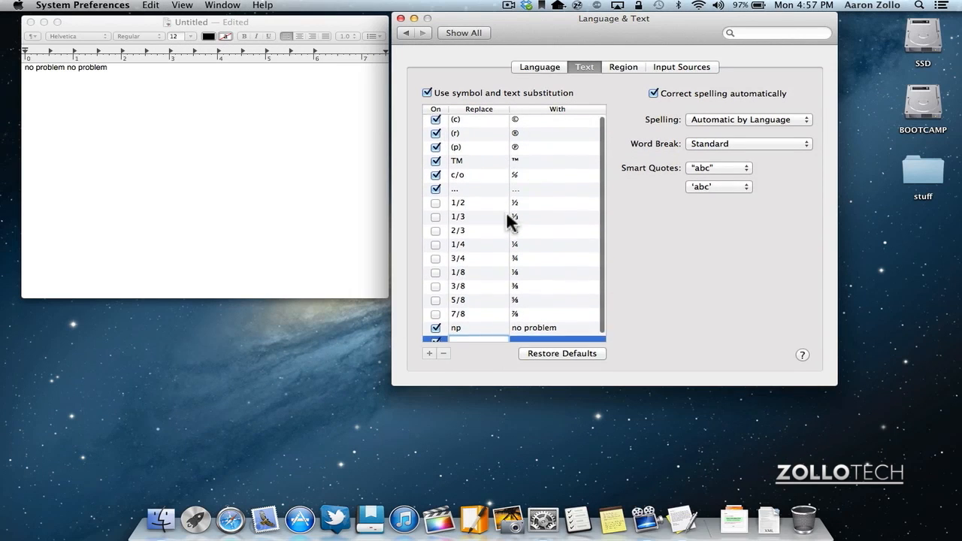
click(430, 353)
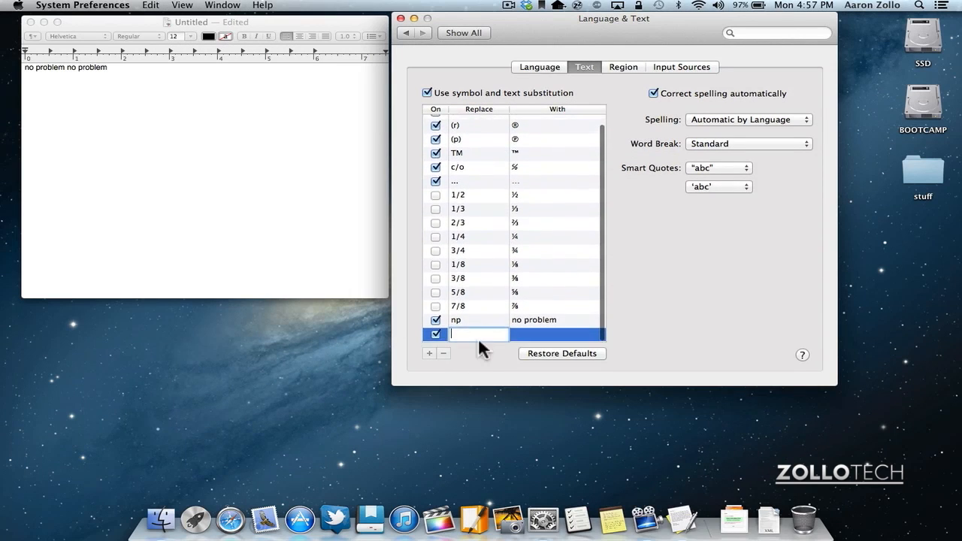
text(nm)
click(556, 333)
text(never mind)
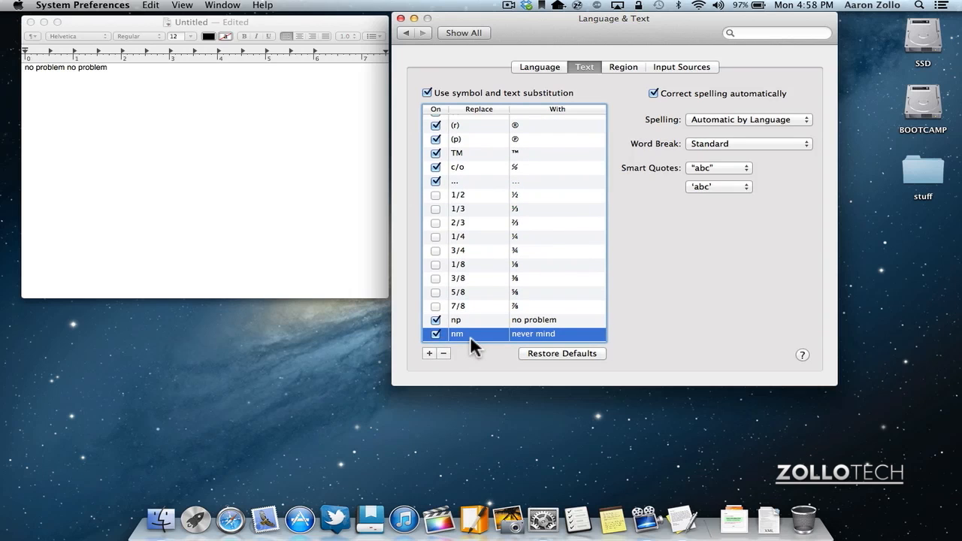
mouse_move(286, 202)
text(never mind)
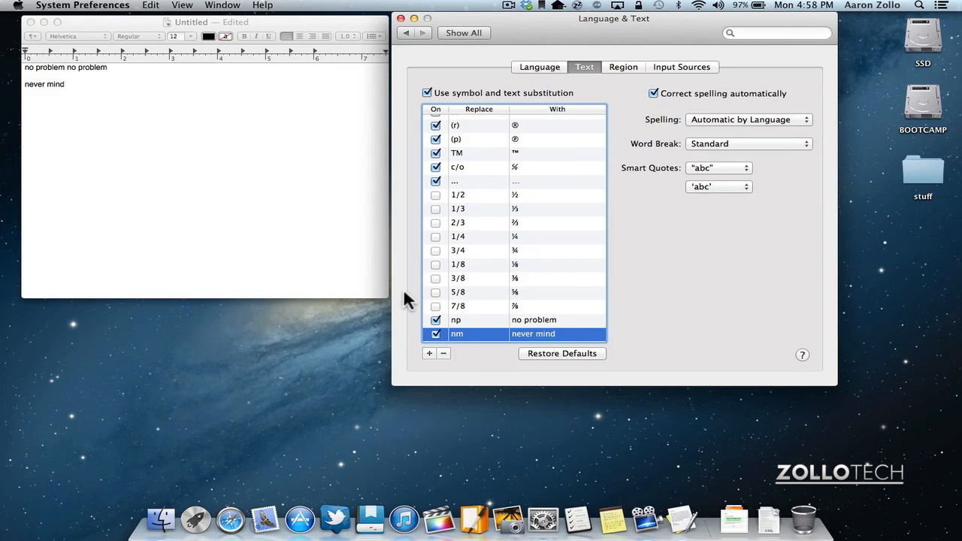
- Add a third entry replacing 'hello' with 'goodbye' and return to the note to test it
click(430, 353)
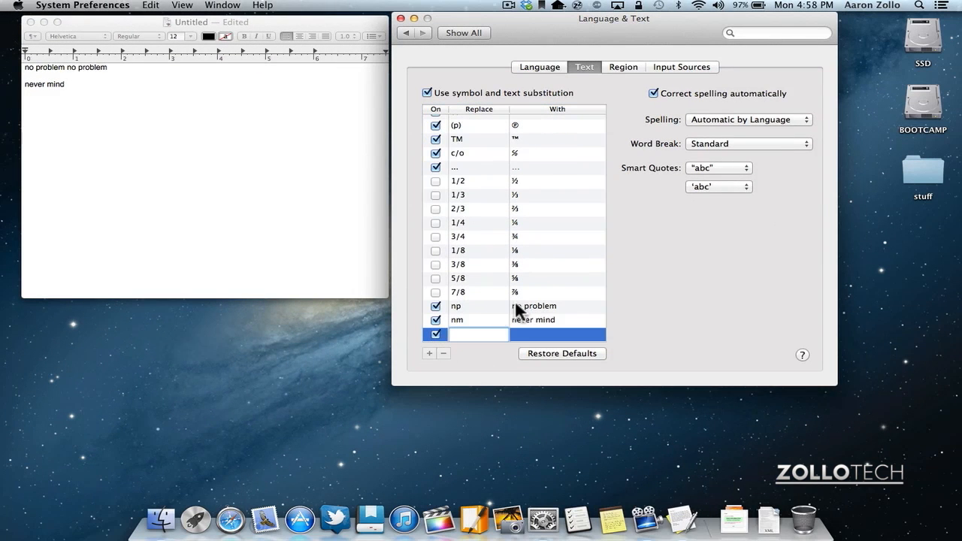
mouse_move(519, 309)
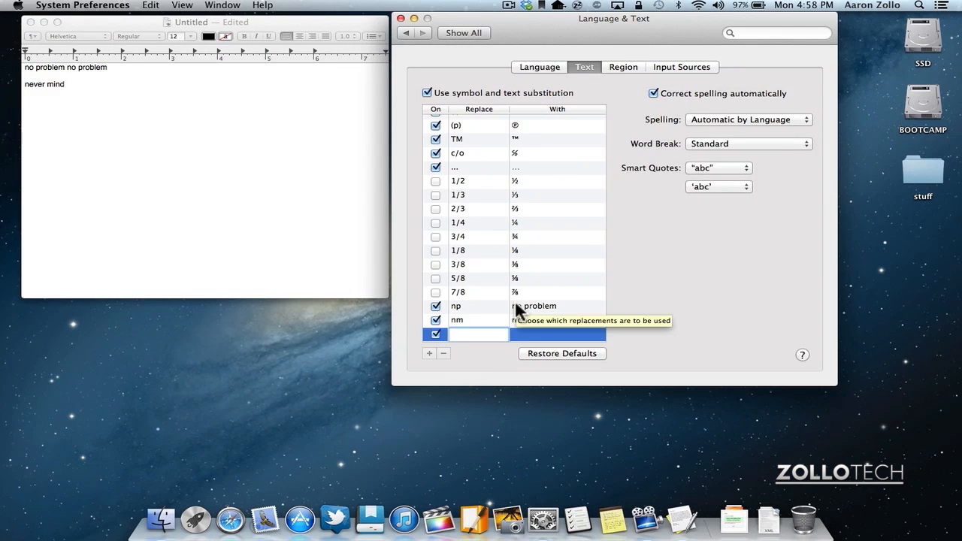
text(hello)
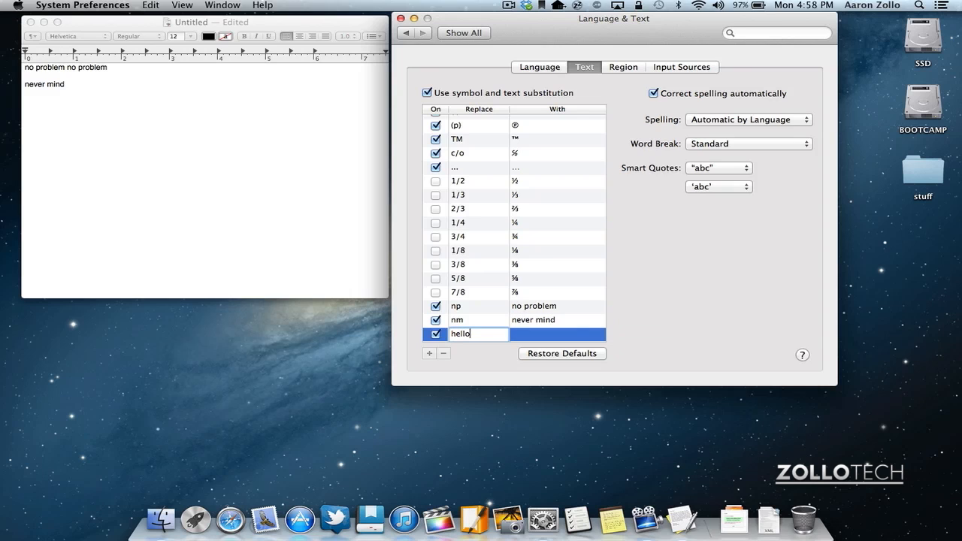
click(556, 333)
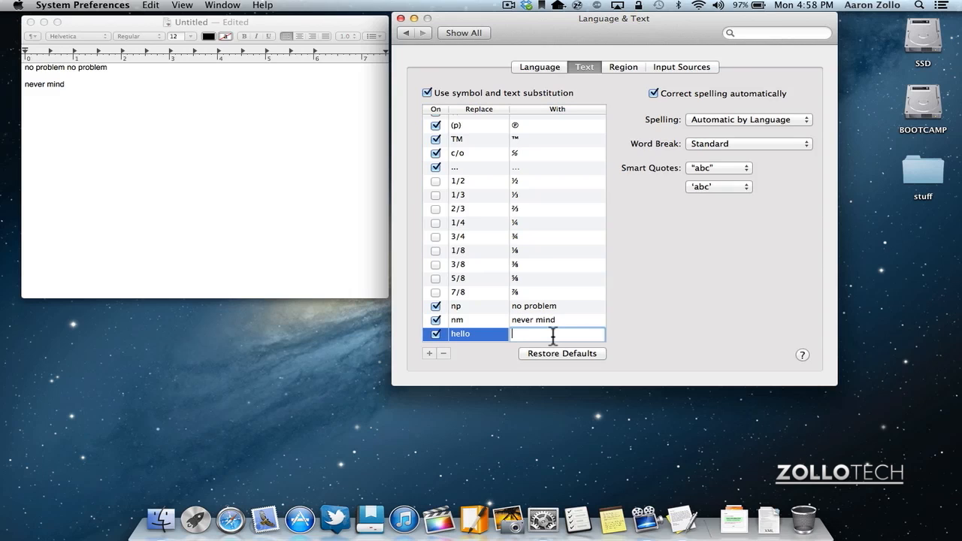
text(goodb)
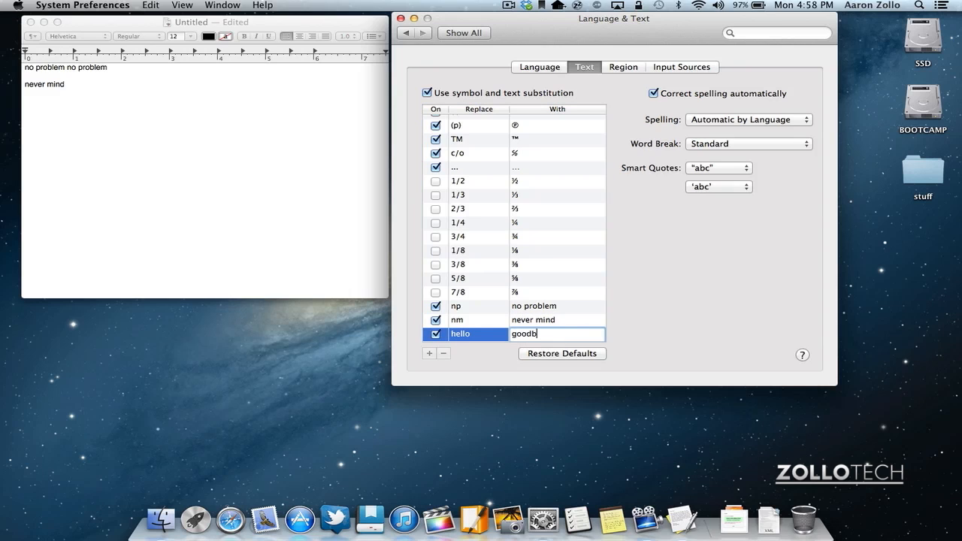
click(534, 319)
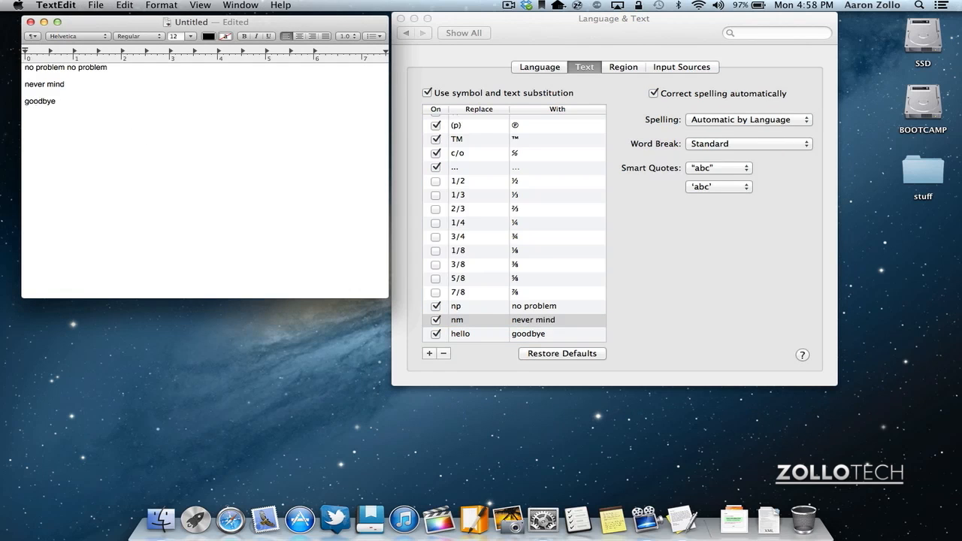
mouse_move(418, 329)
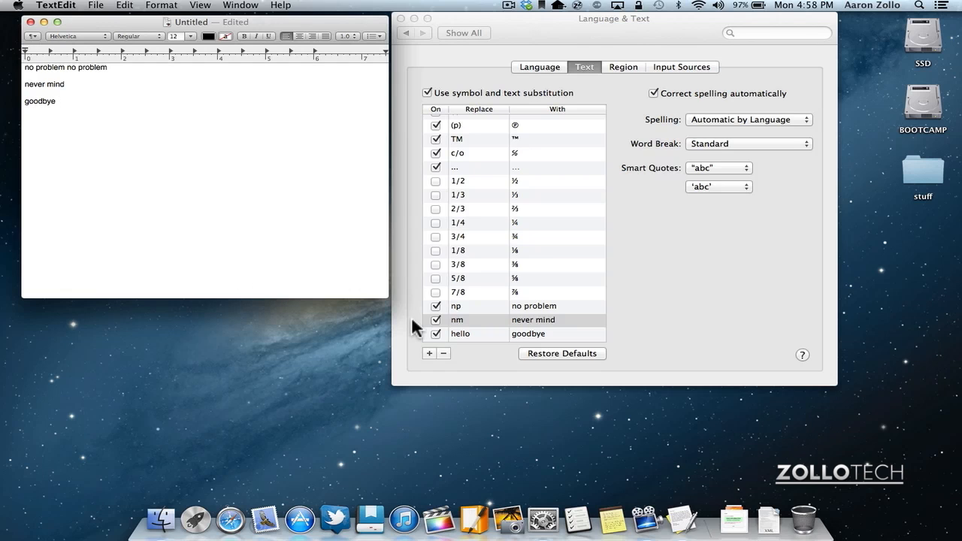
- Uncheck the On box for the 'hello' row, leaving 'np' and 'nm' active, and test in the note
click(493, 334)
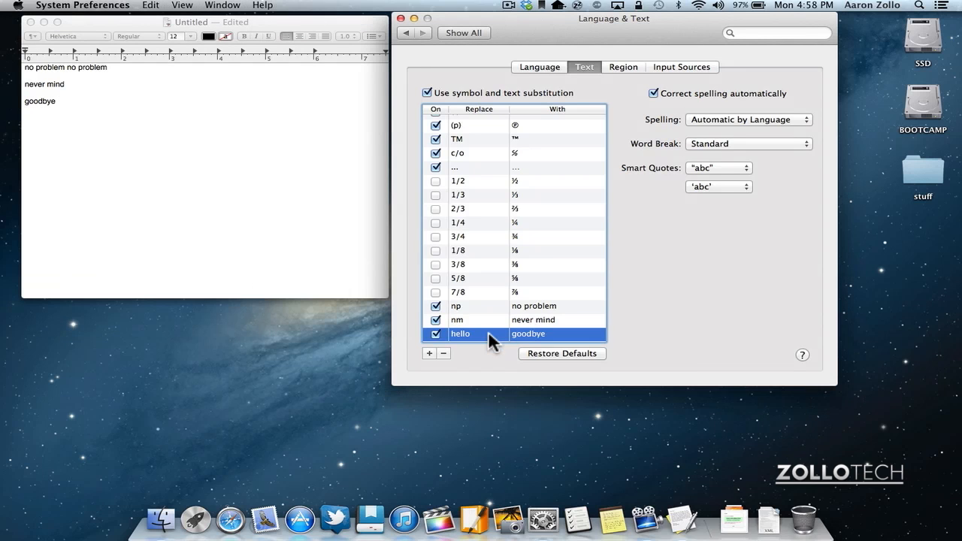
click(436, 334)
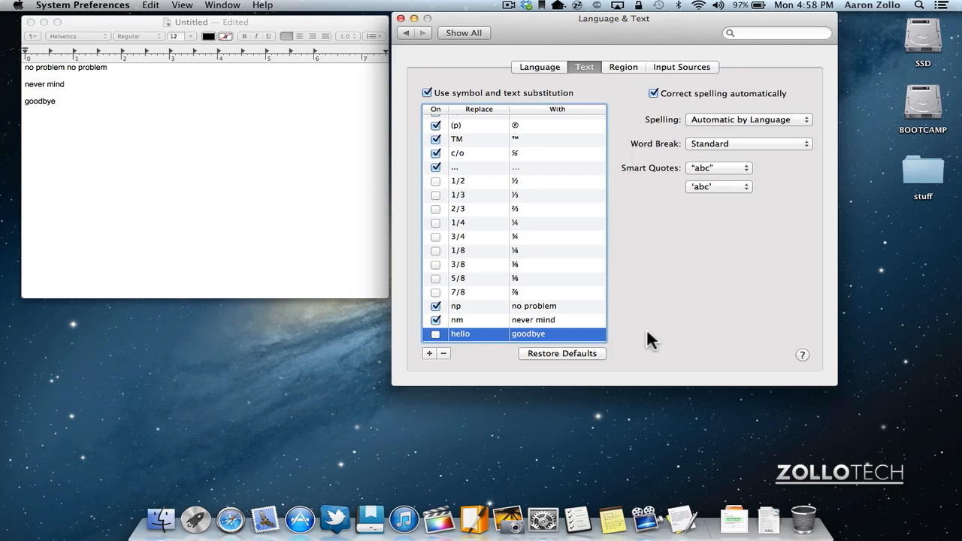
click(285, 168)
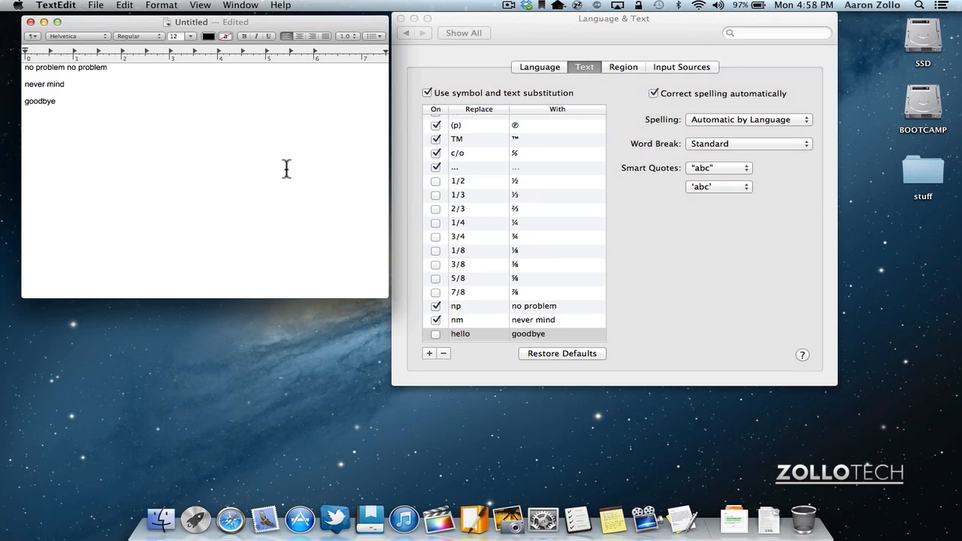
click(57, 102)
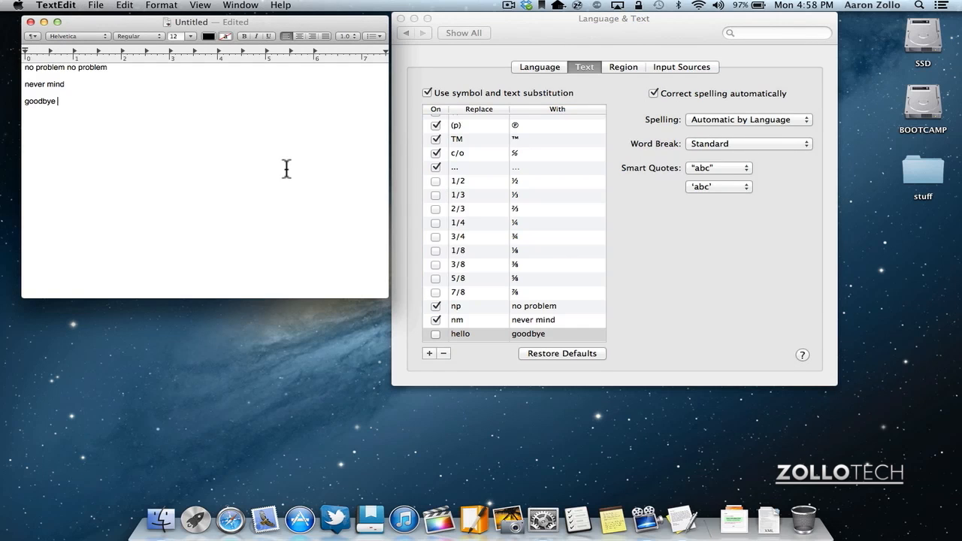
mouse_move(366, 237)
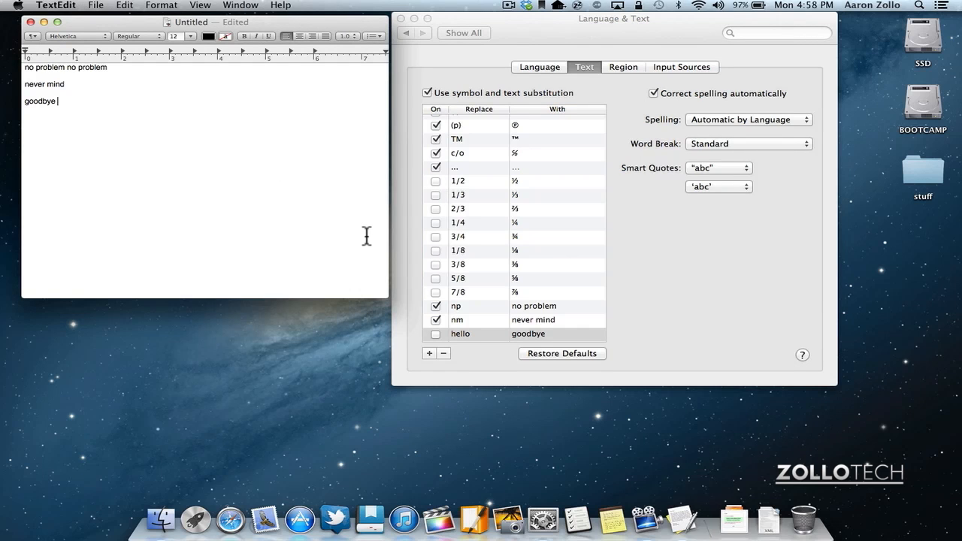
click(488, 333)
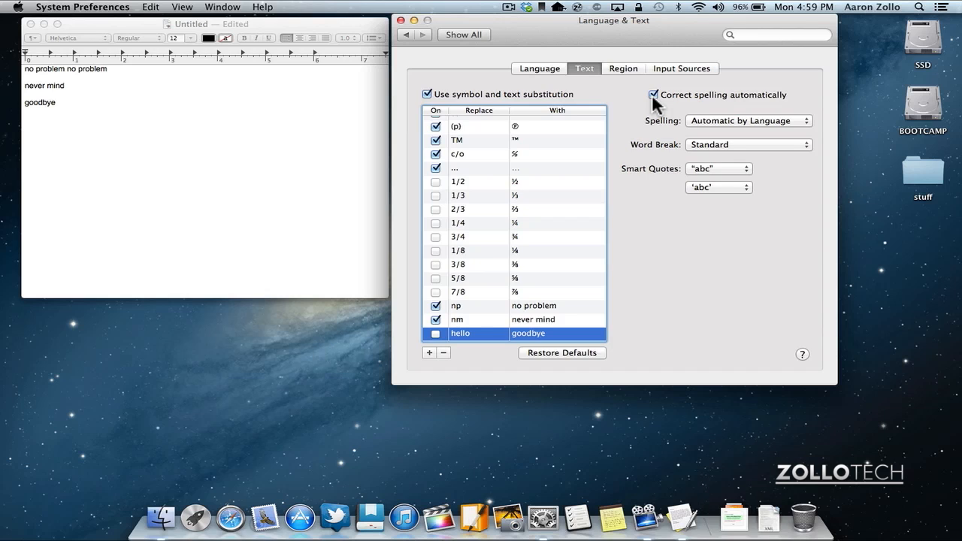
mouse_move(652, 302)
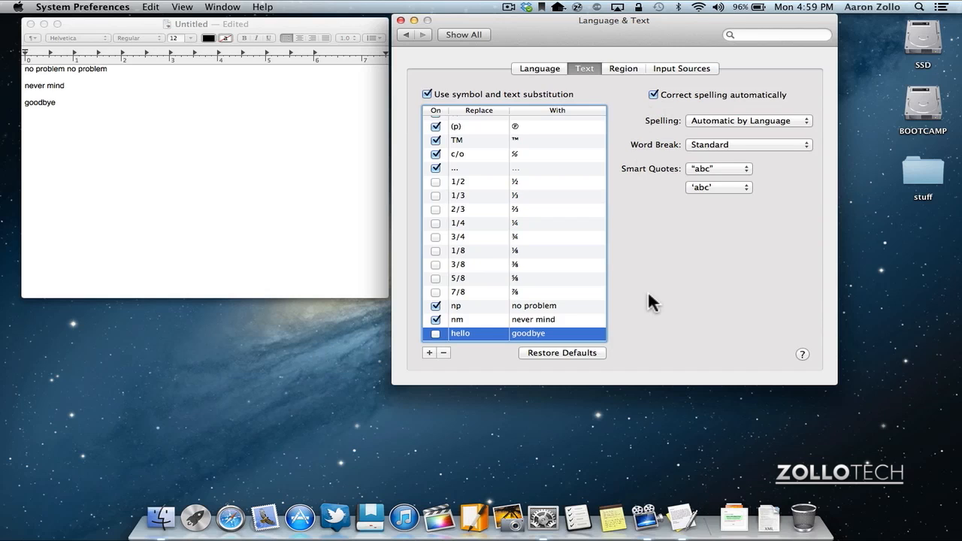